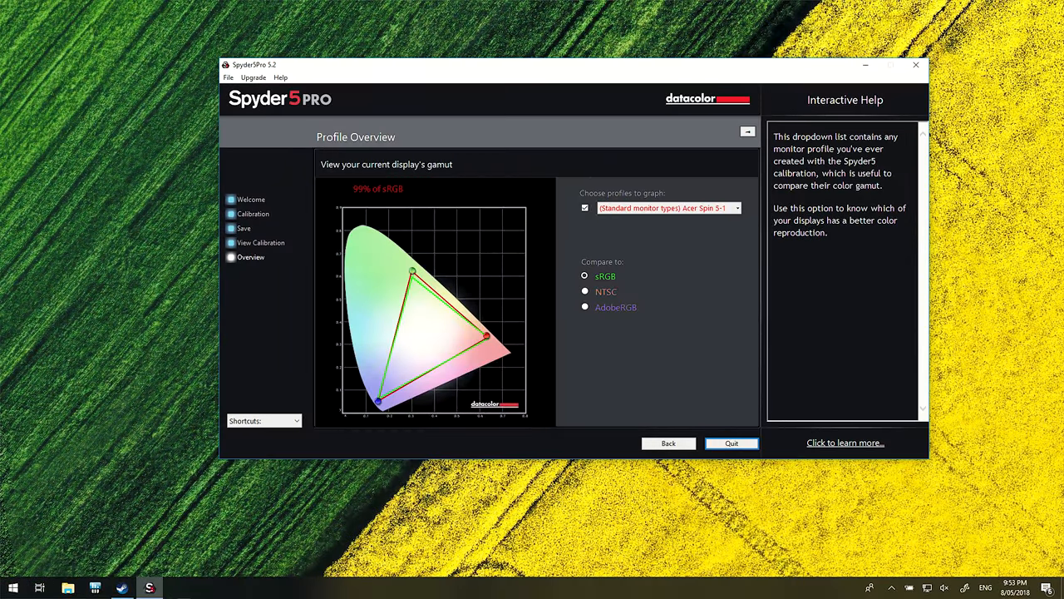
Compare the calibrated display's gamut against NTSC, then against AdobeRGB, in the Profile Overview.
click(585, 291)
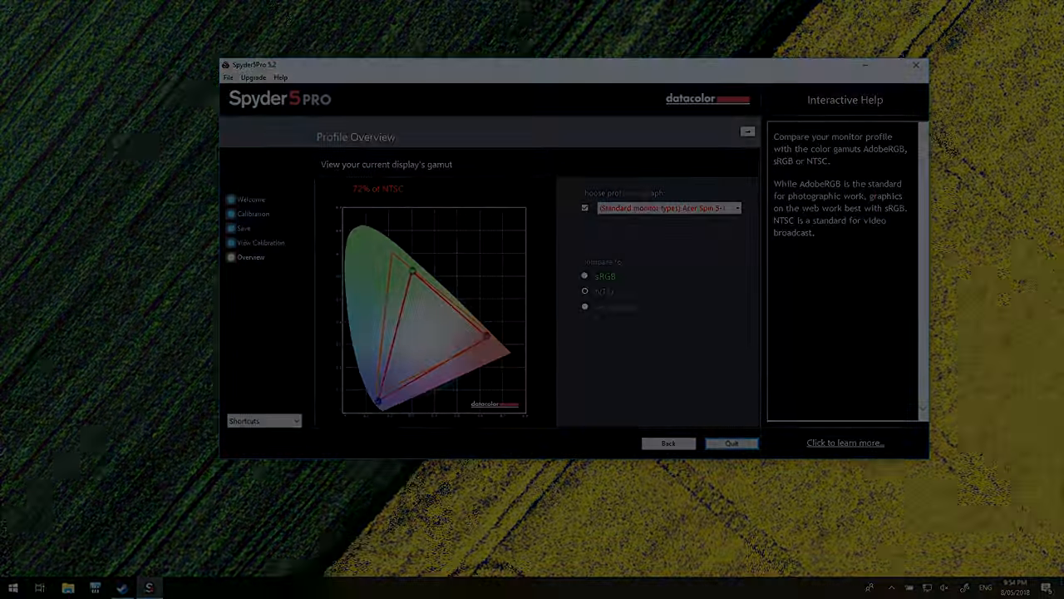
click(586, 306)
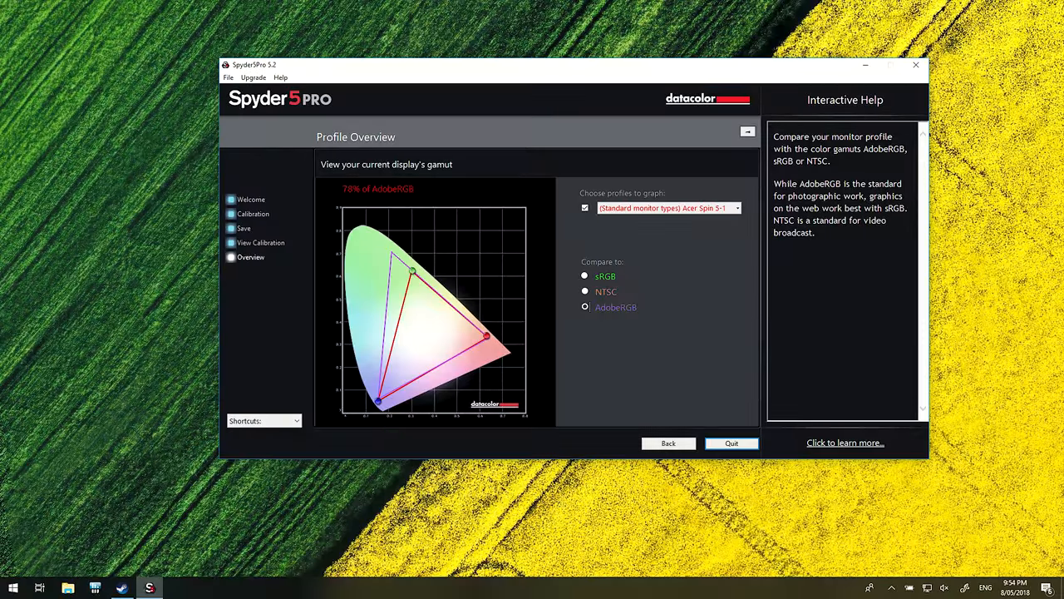